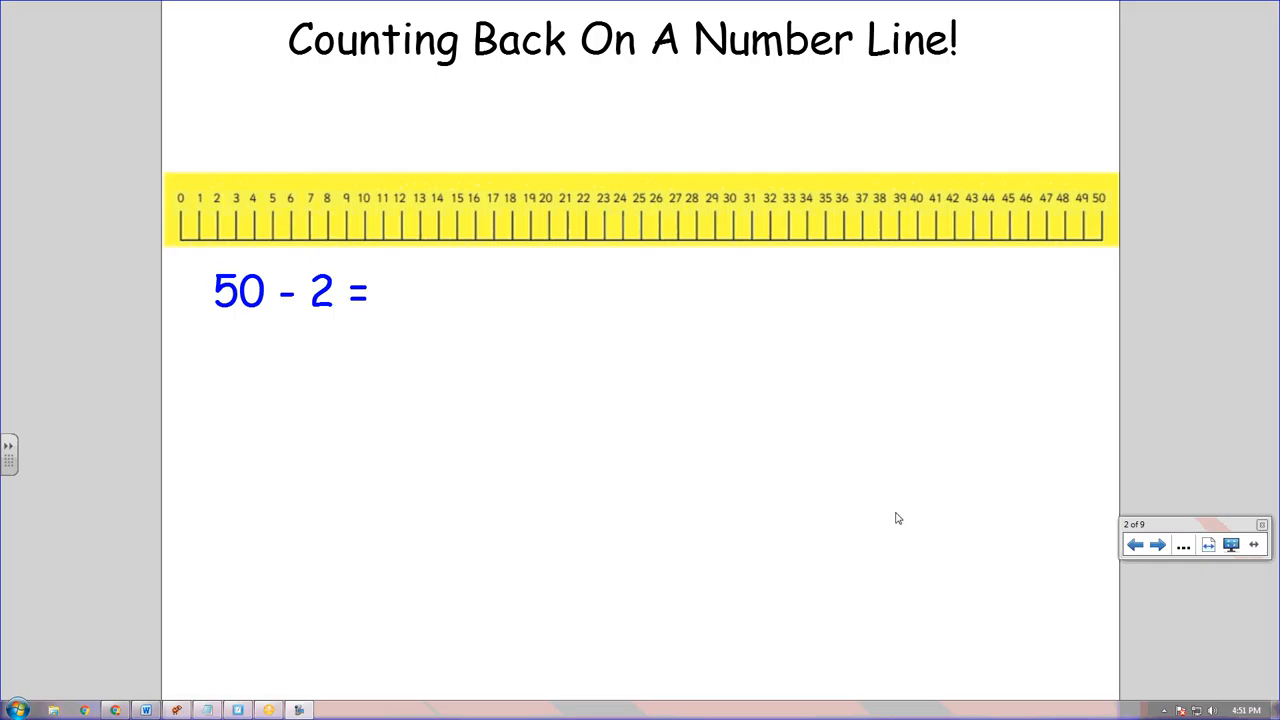
pyautogui.moveTo(812, 382)
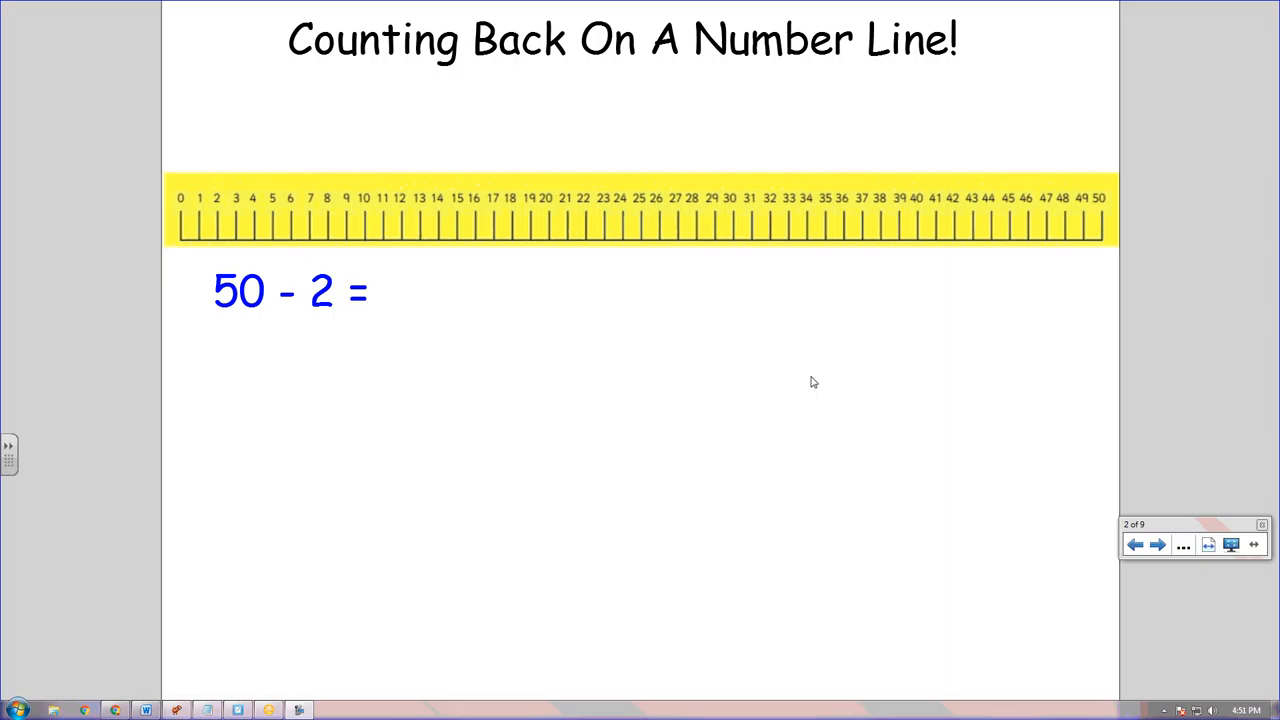
# Work 46 - 3 with three backward jumps from 46 and write the answer 43
pyautogui.click(1136, 544)
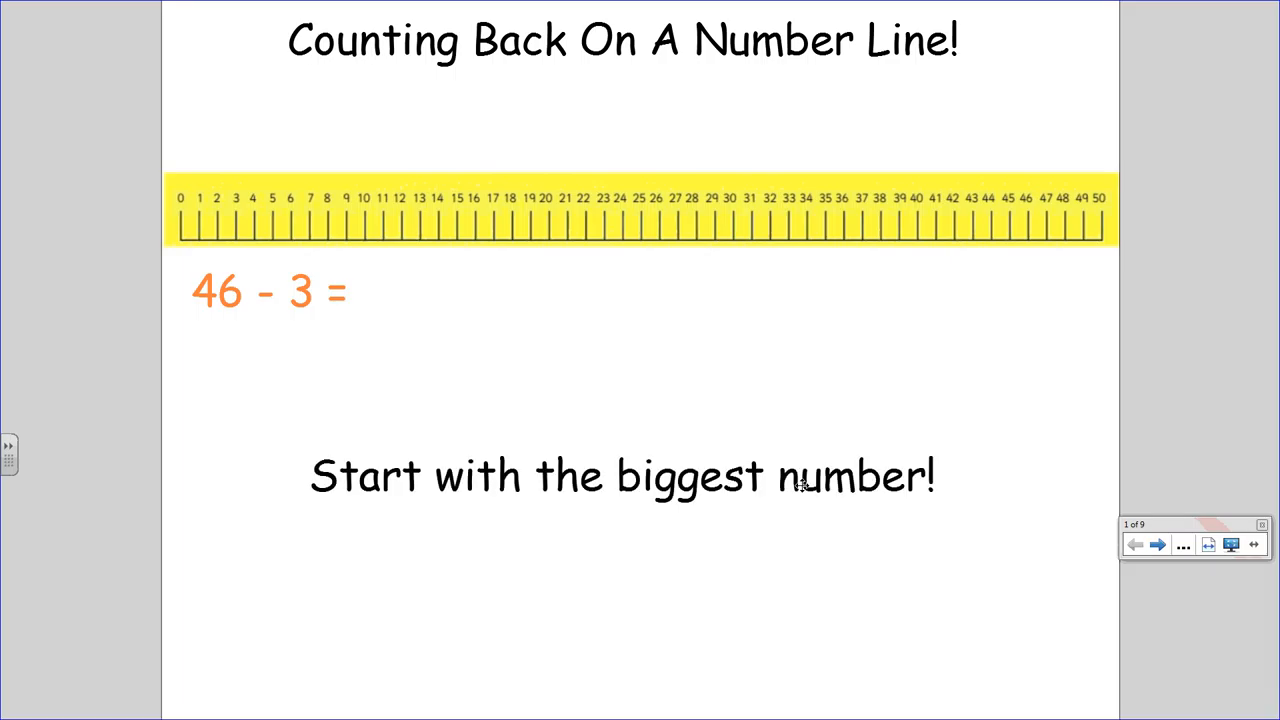
pyautogui.moveTo(1092, 552)
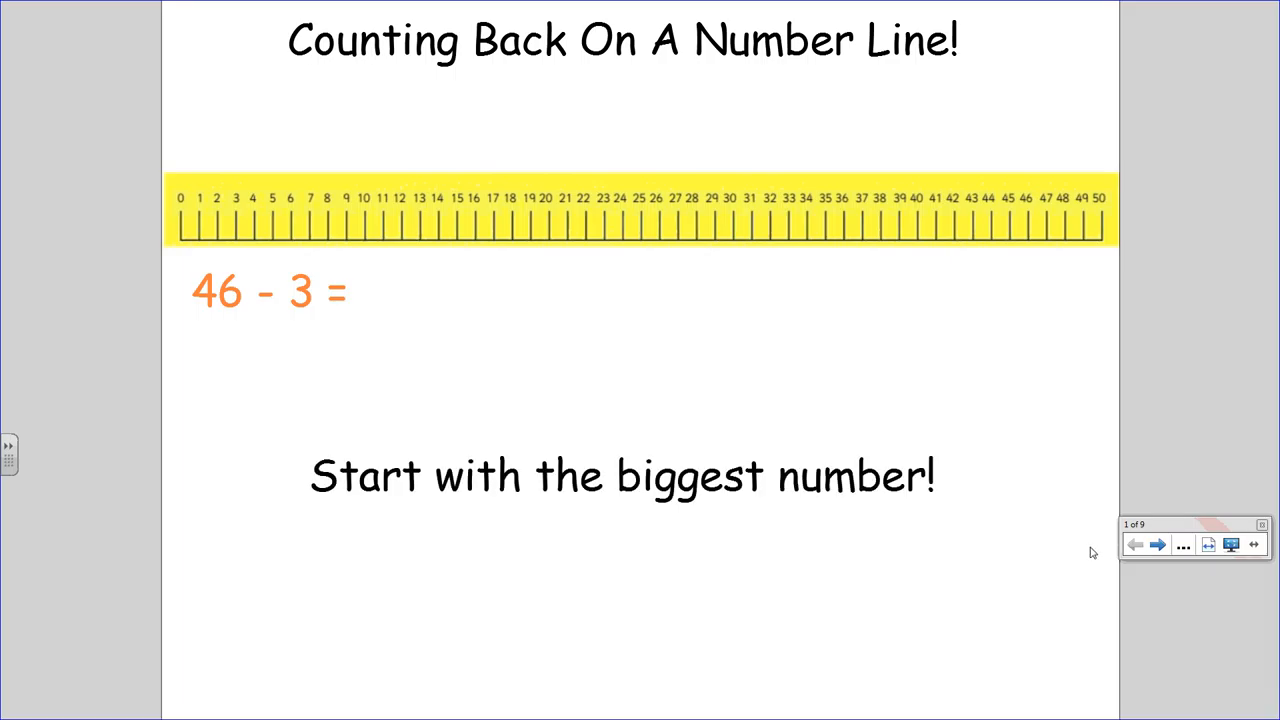
pyautogui.click(1184, 544)
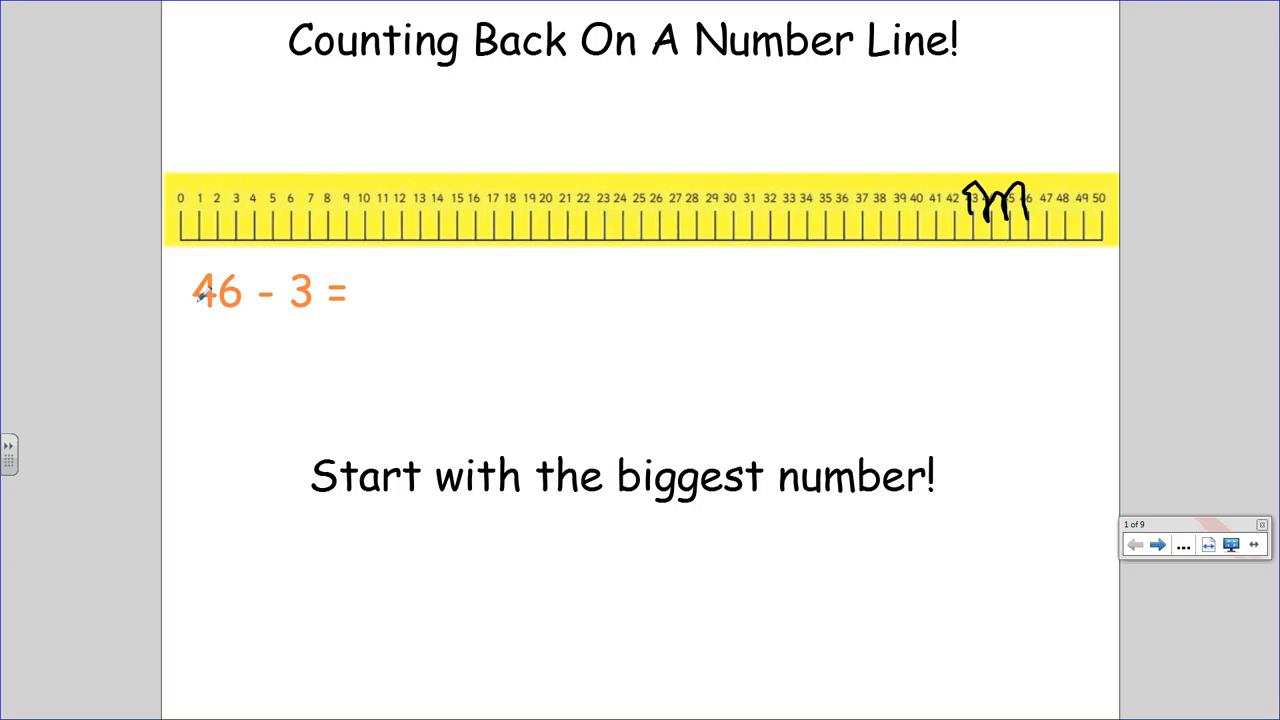
pyautogui.moveTo(360, 284); pyautogui.dragTo(376, 276)
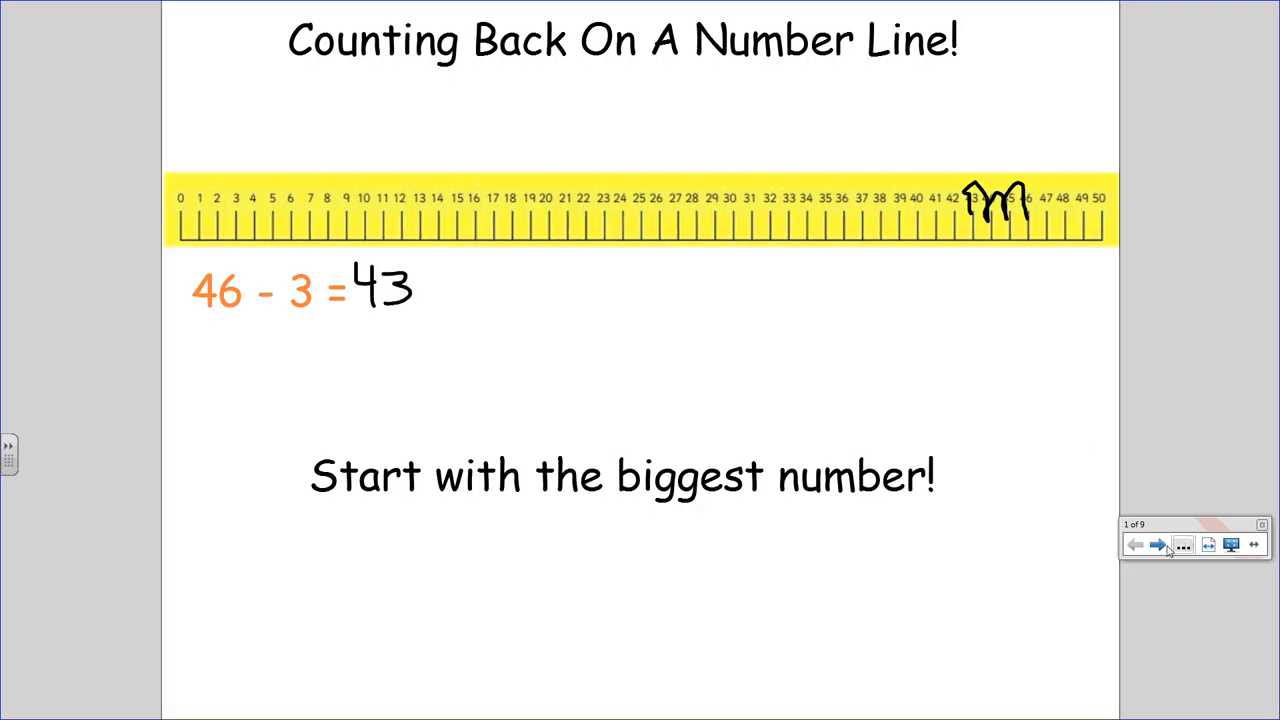
# Step past the 50 - 2 slide, draw four jumps back from 19 and write the answer 15
pyautogui.click(1156, 544)
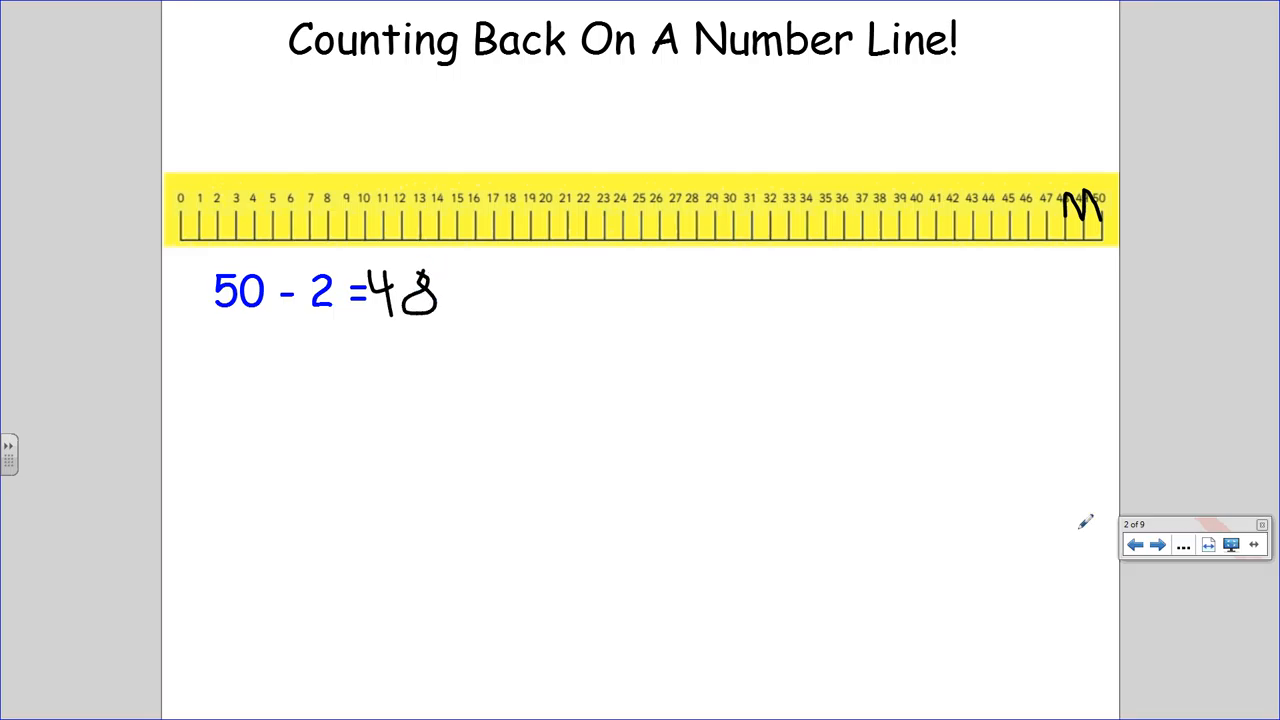
pyautogui.click(1156, 544)
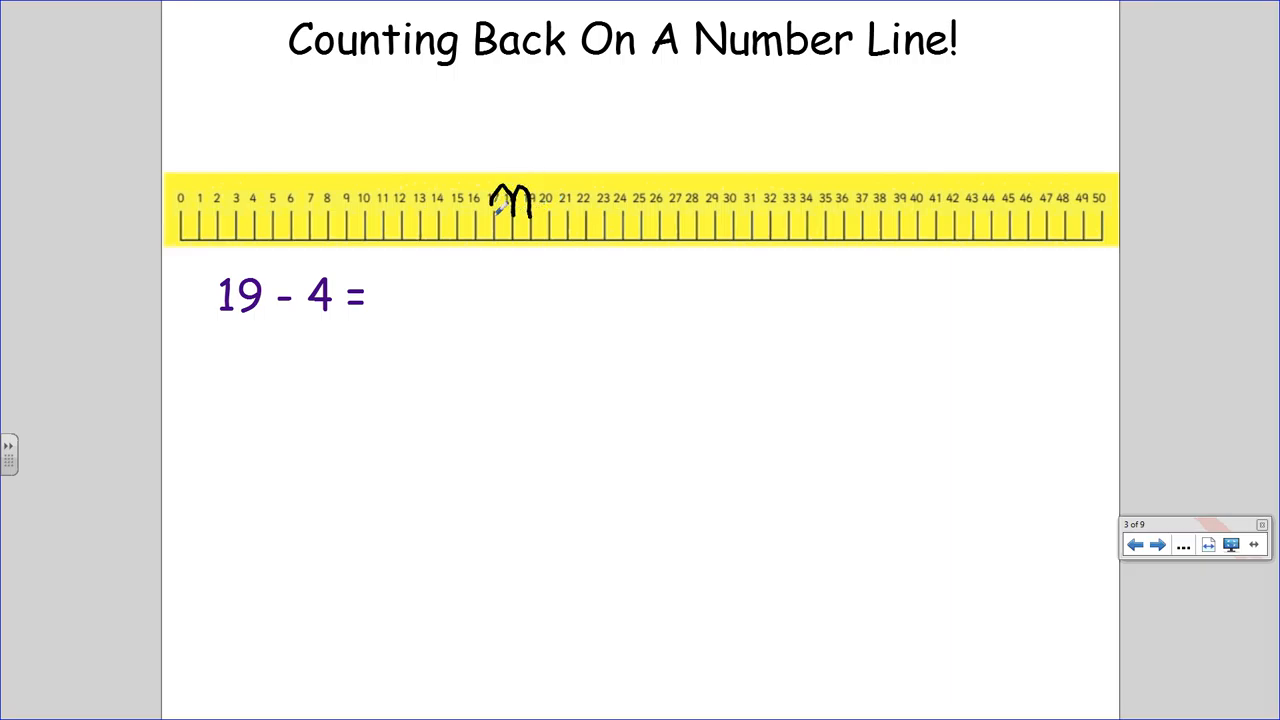
pyautogui.moveTo(500, 210); pyautogui.dragTo(490, 196)
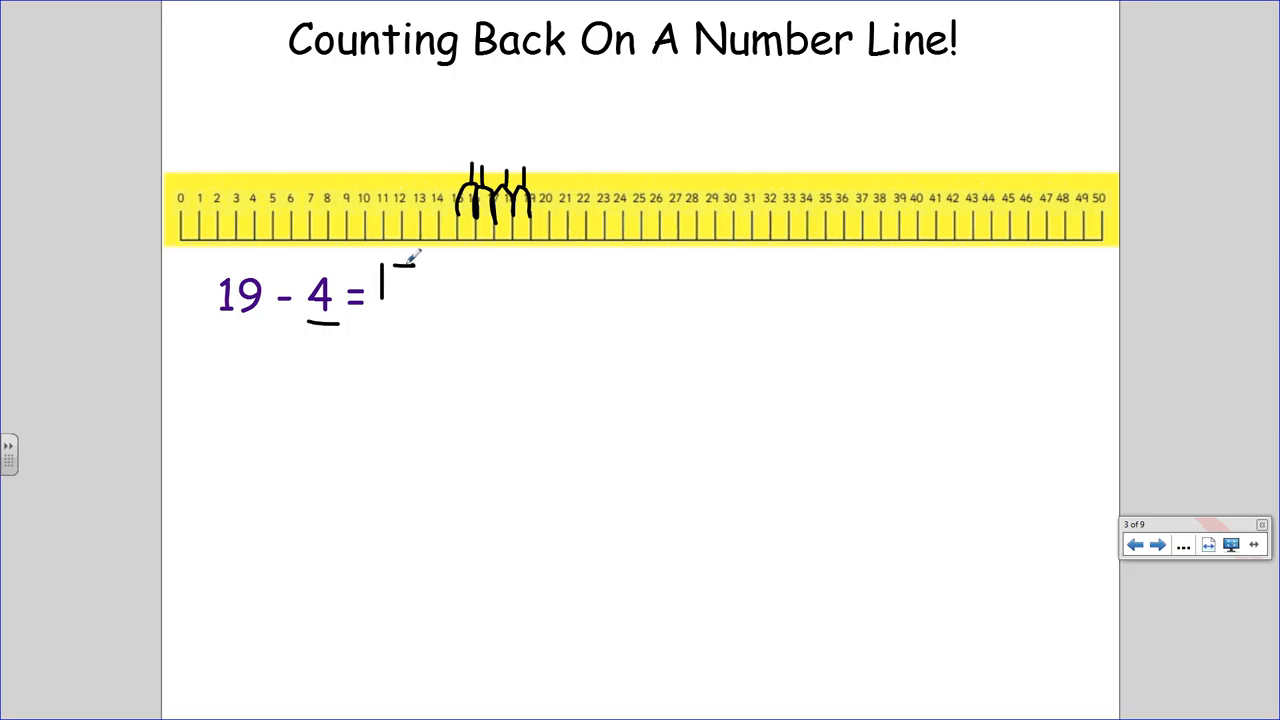
pyautogui.moveTo(400, 270); pyautogui.dragTo(420, 304)
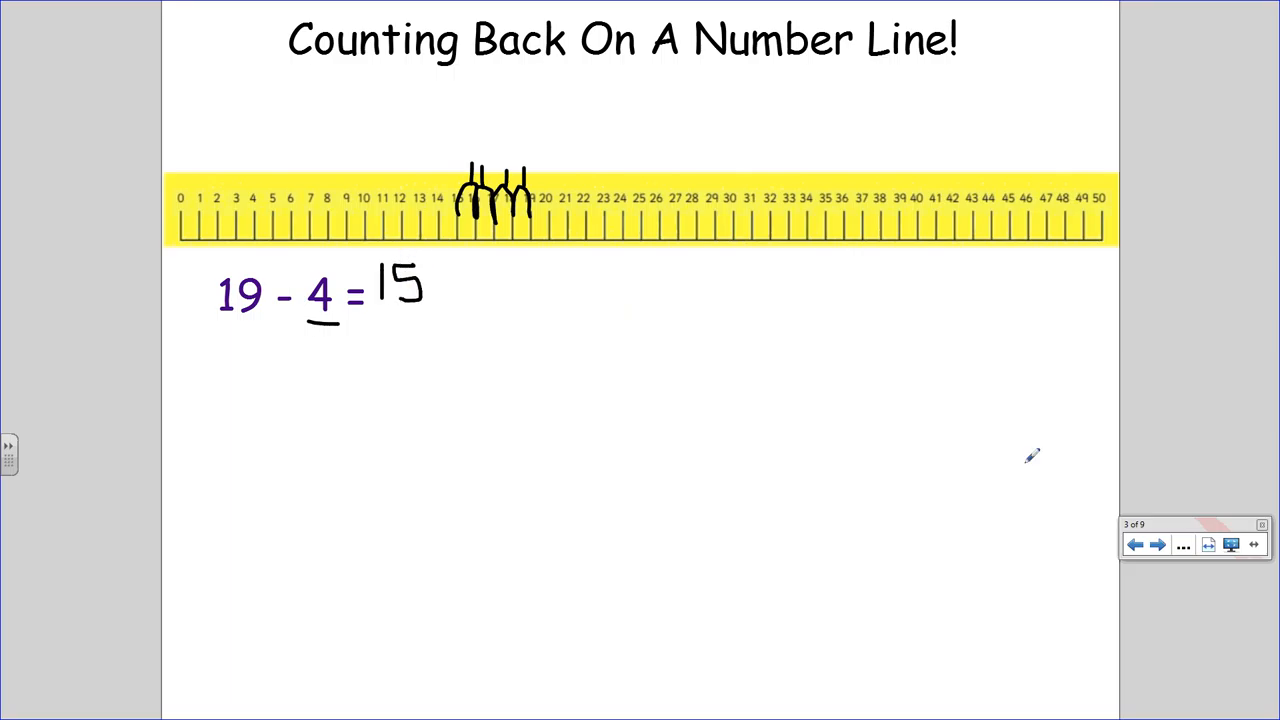
# Work 34 - 5 with five backward jumps from 34 and write the answer 29
pyautogui.click(1156, 544)
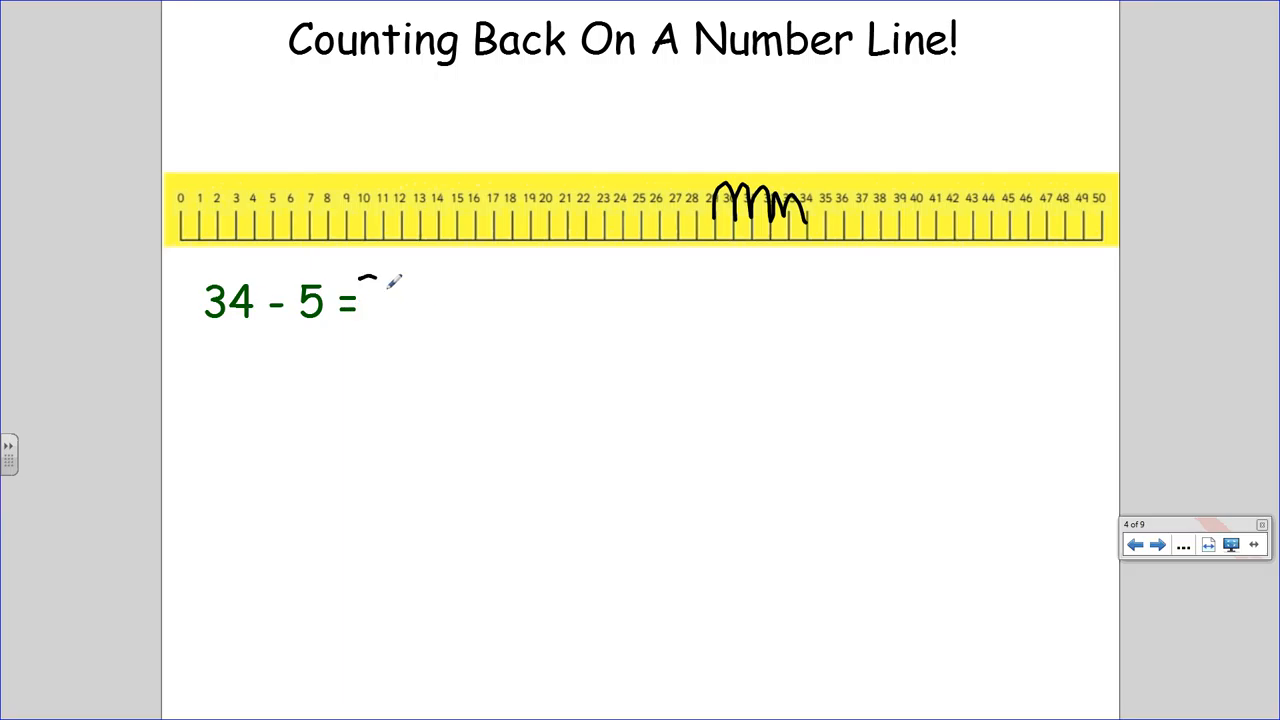
pyautogui.moveTo(364, 300); pyautogui.dragTo(400, 300)
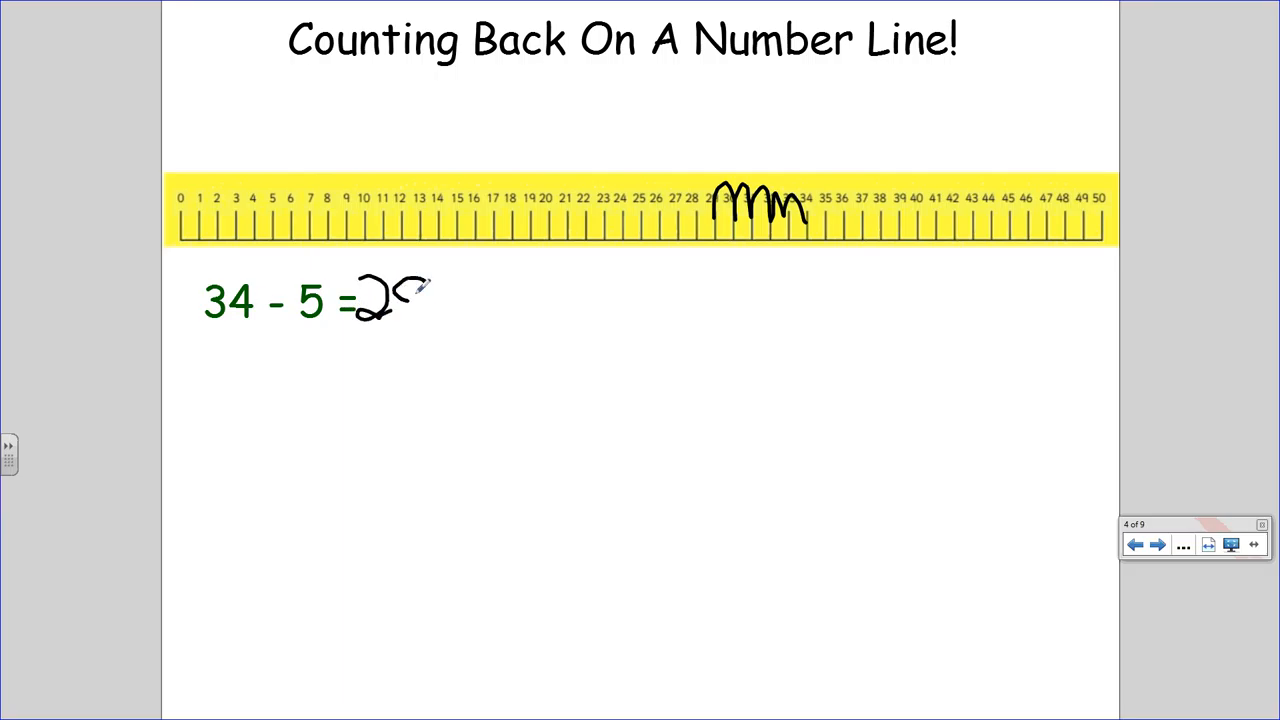
pyautogui.moveTo(416, 284); pyautogui.dragTo(424, 340)
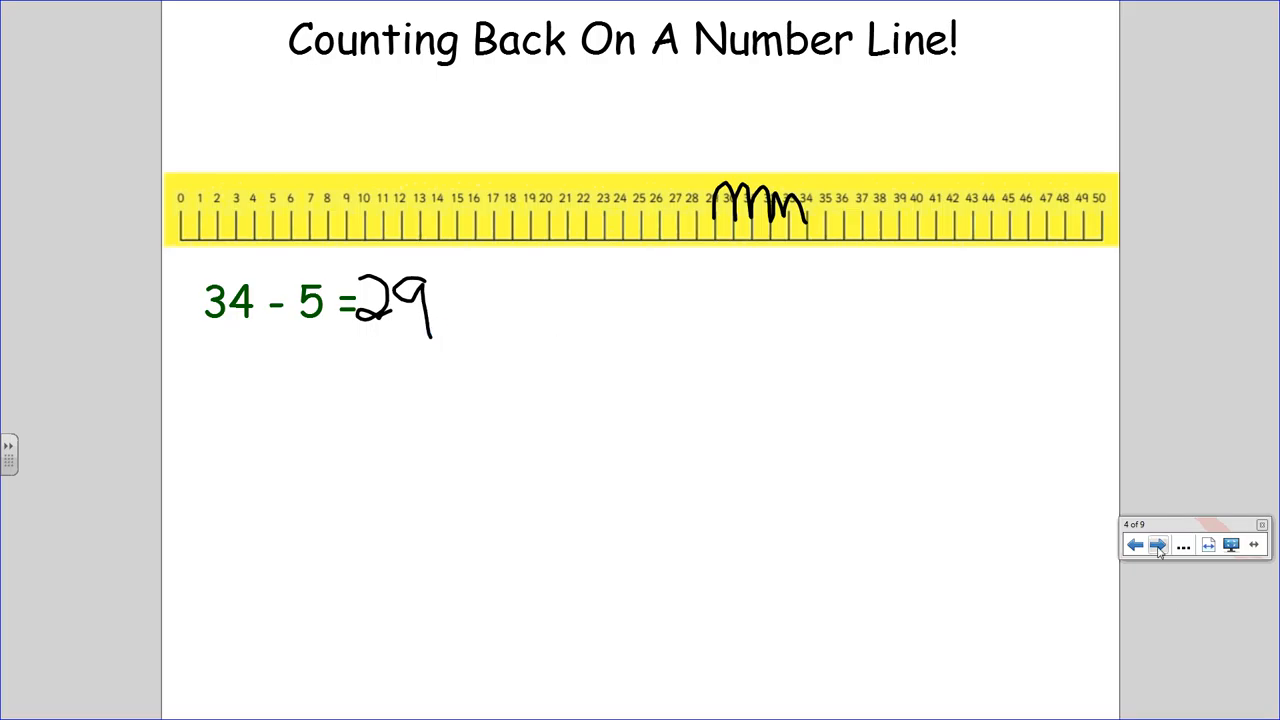
# Draw jumps from 64 back to 61, wrap up to 60 and on to 59
pyautogui.click(1156, 544)
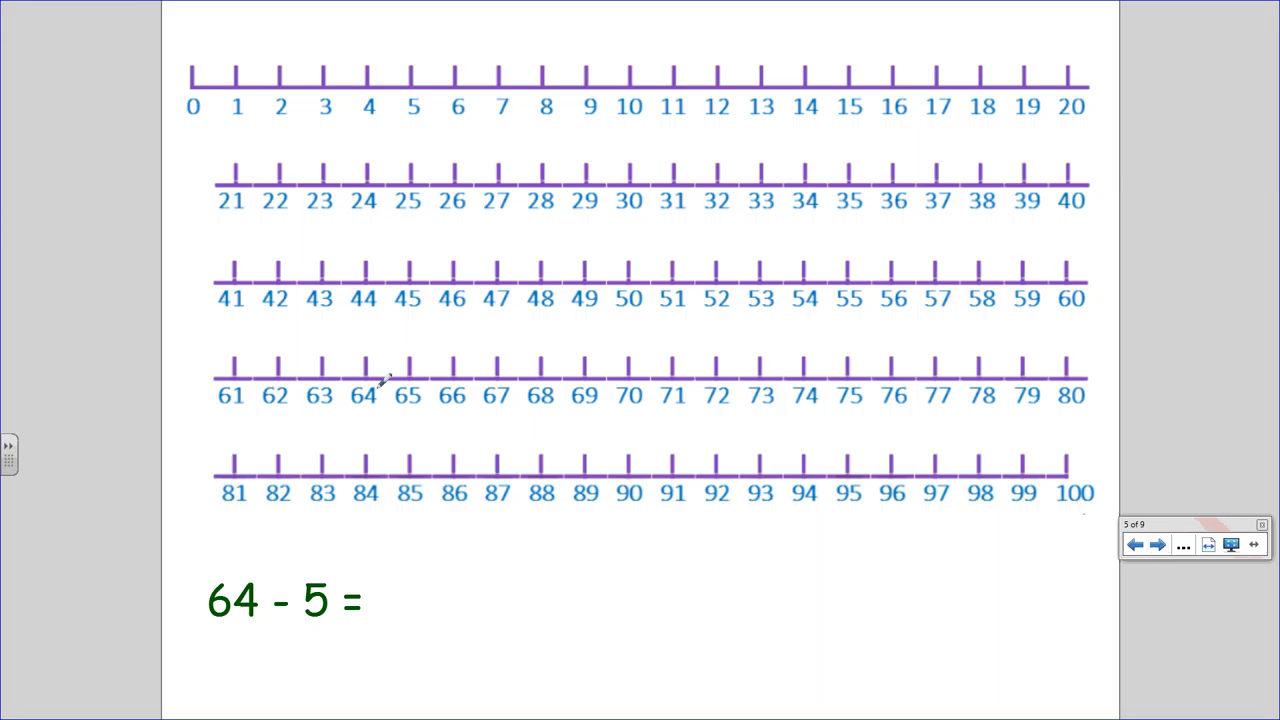
pyautogui.moveTo(320, 384); pyautogui.dragTo(364, 384)
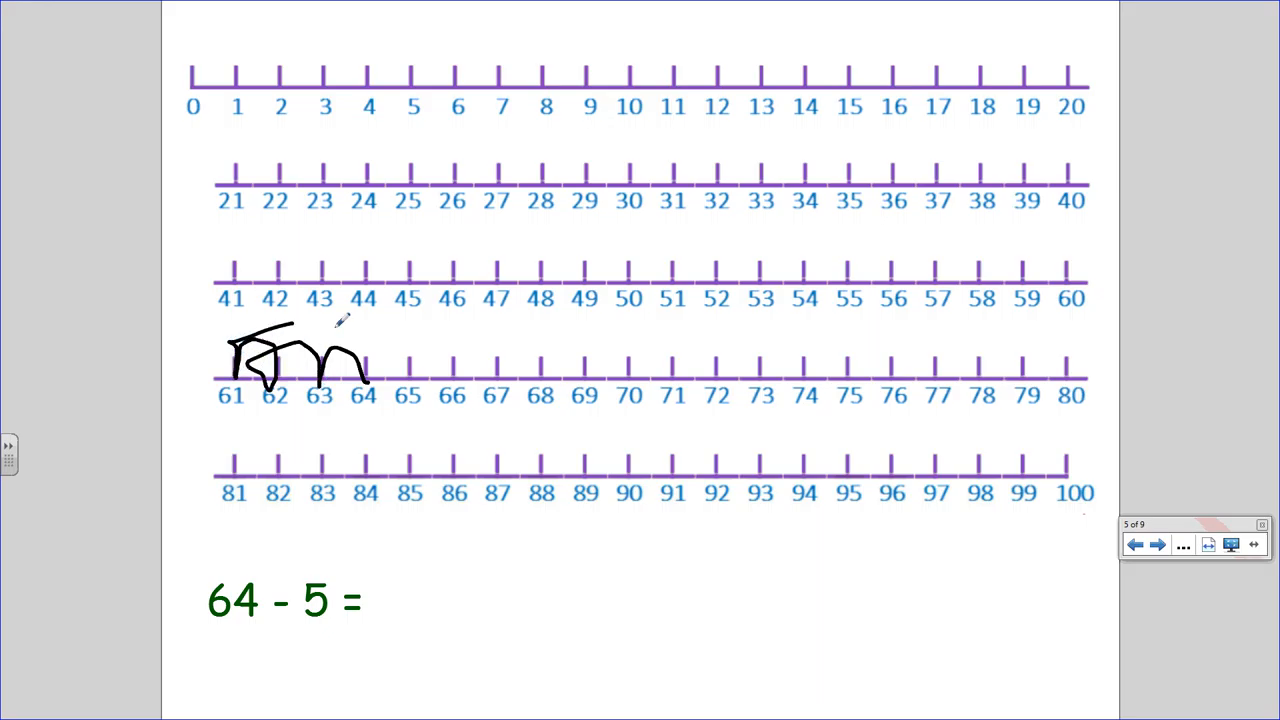
pyautogui.moveTo(340, 320); pyautogui.dragTo(1090, 300)
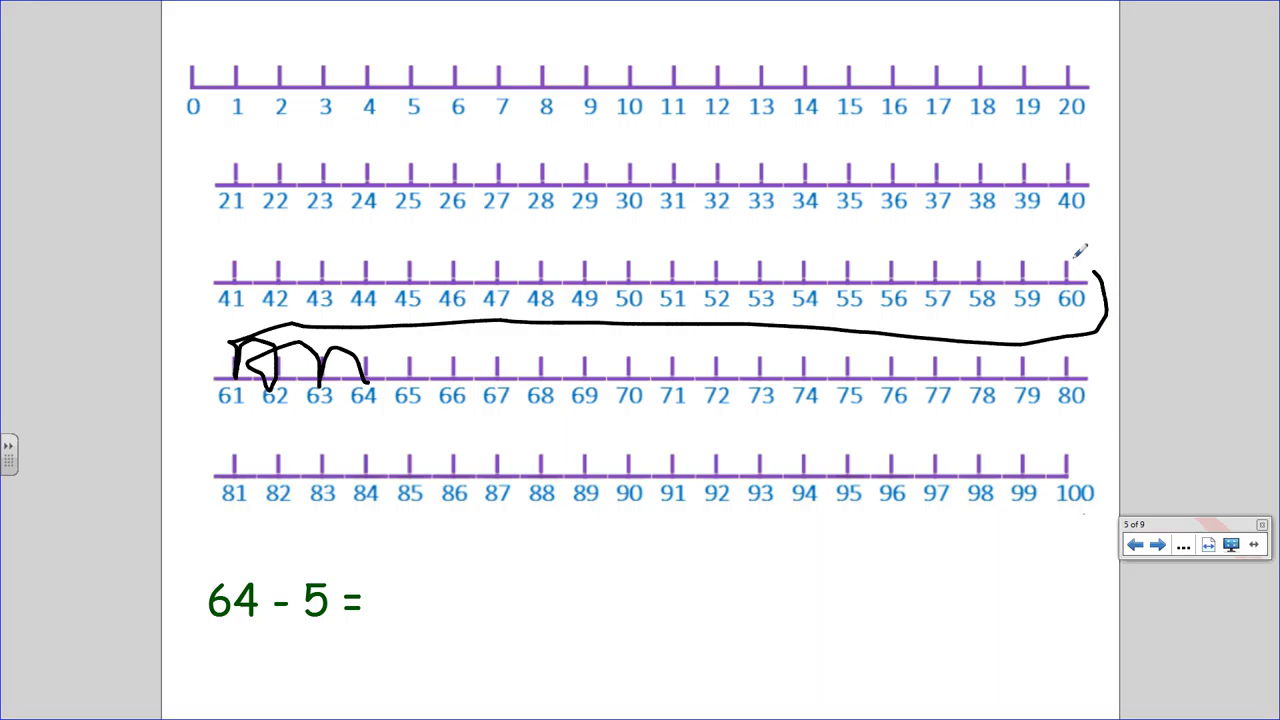
pyautogui.moveTo(1036, 270); pyautogui.dragTo(1084, 250)
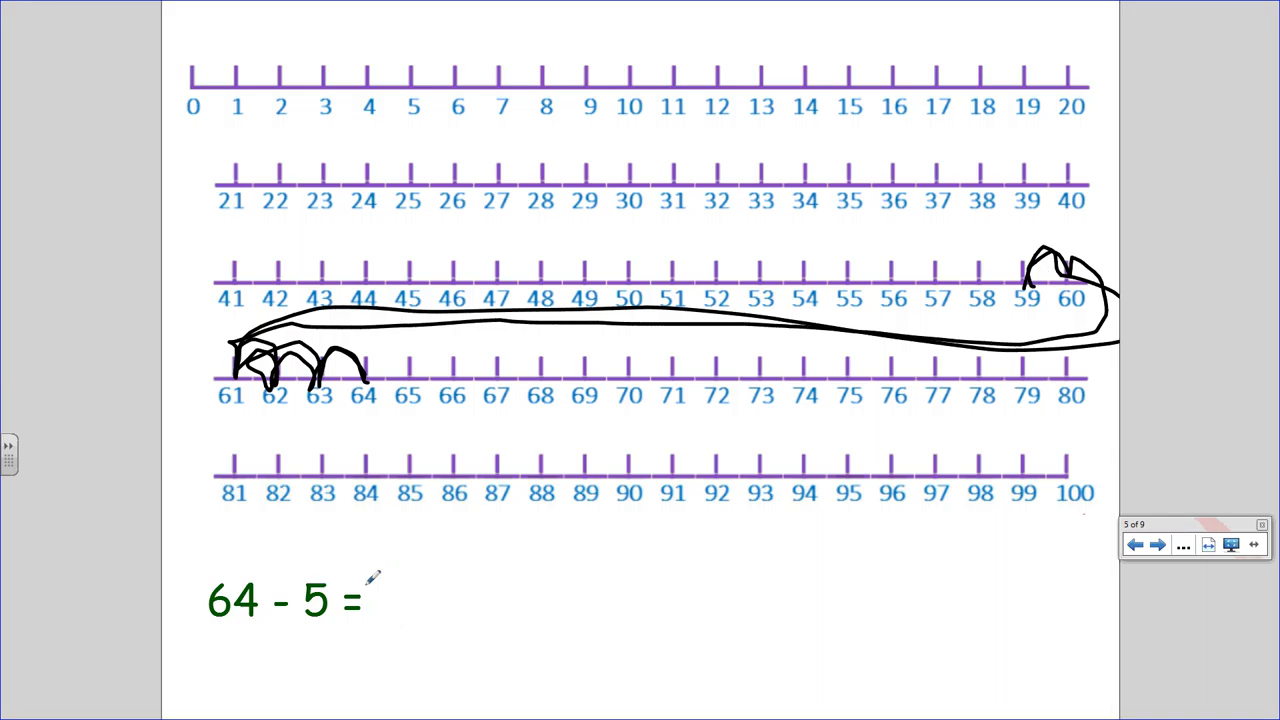
# Write 59 as the answer to 64 - 5
pyautogui.moveTo(376, 578); pyautogui.dragTo(400, 570)
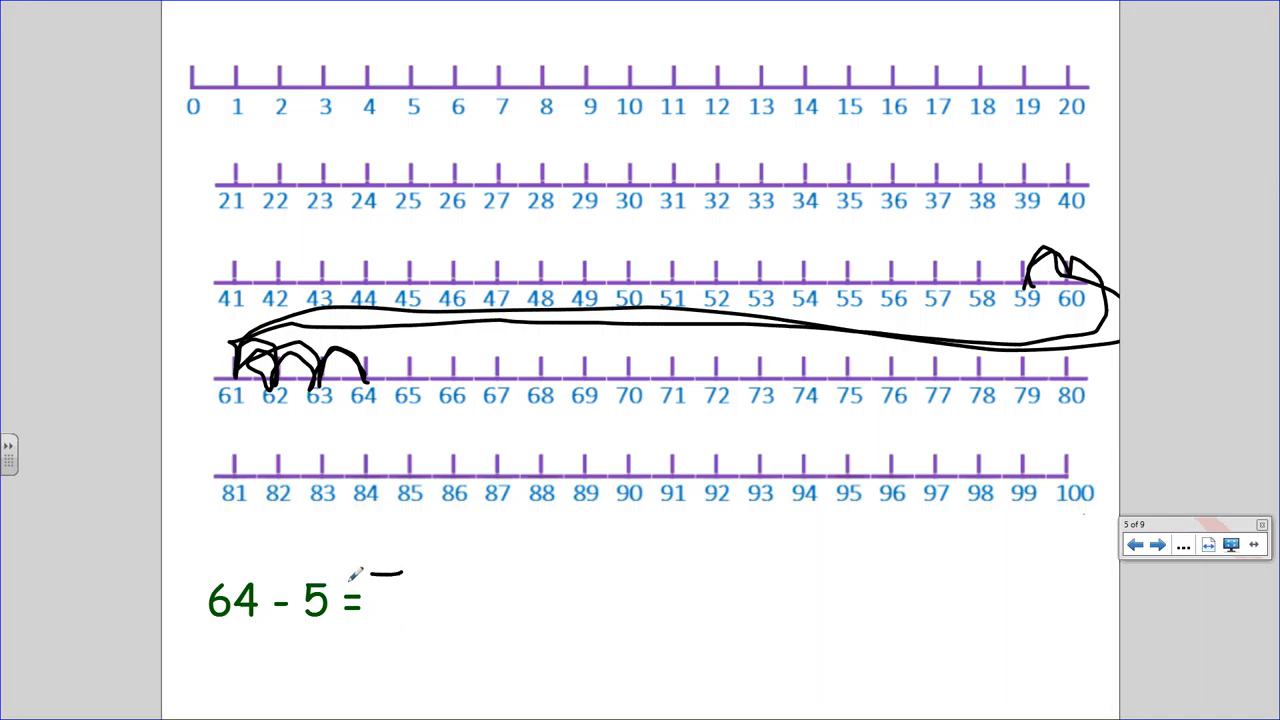
pyautogui.moveTo(370, 580); pyautogui.dragTo(420, 620)
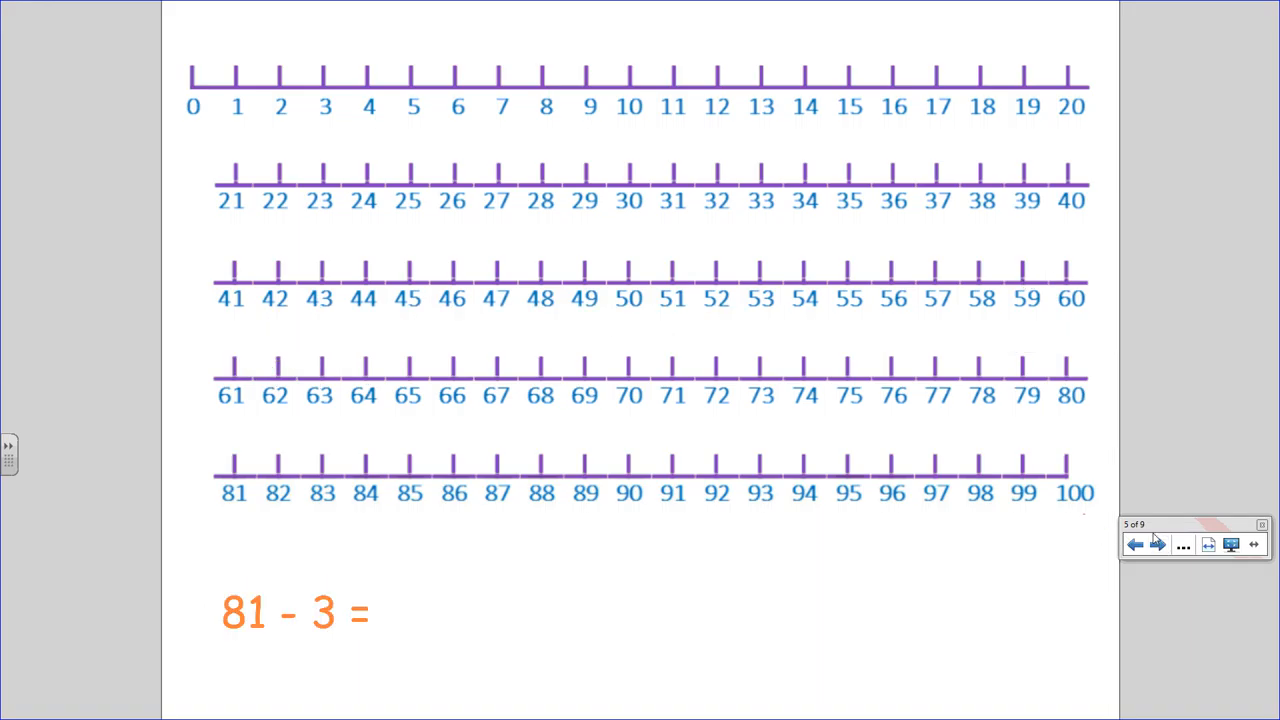
# Draw the jumps from 81 back to 78 and write the answer 78
pyautogui.click(1156, 544)
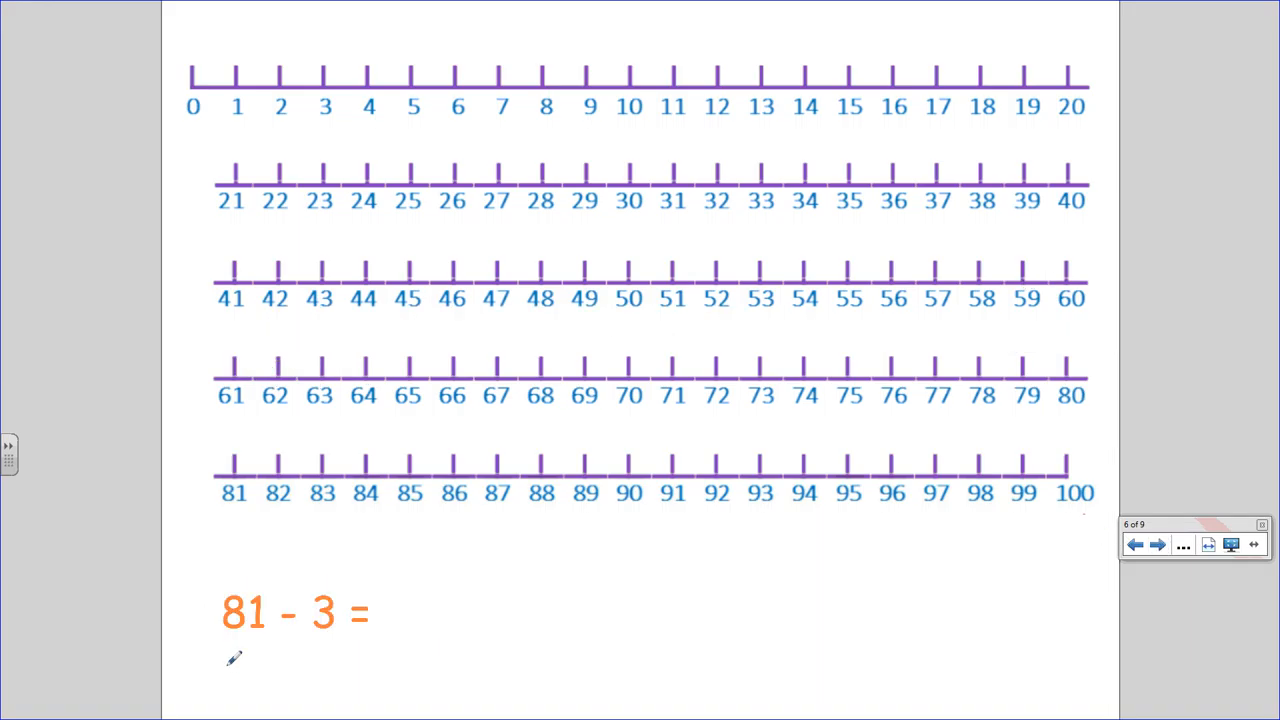
pyautogui.moveTo(236, 478)
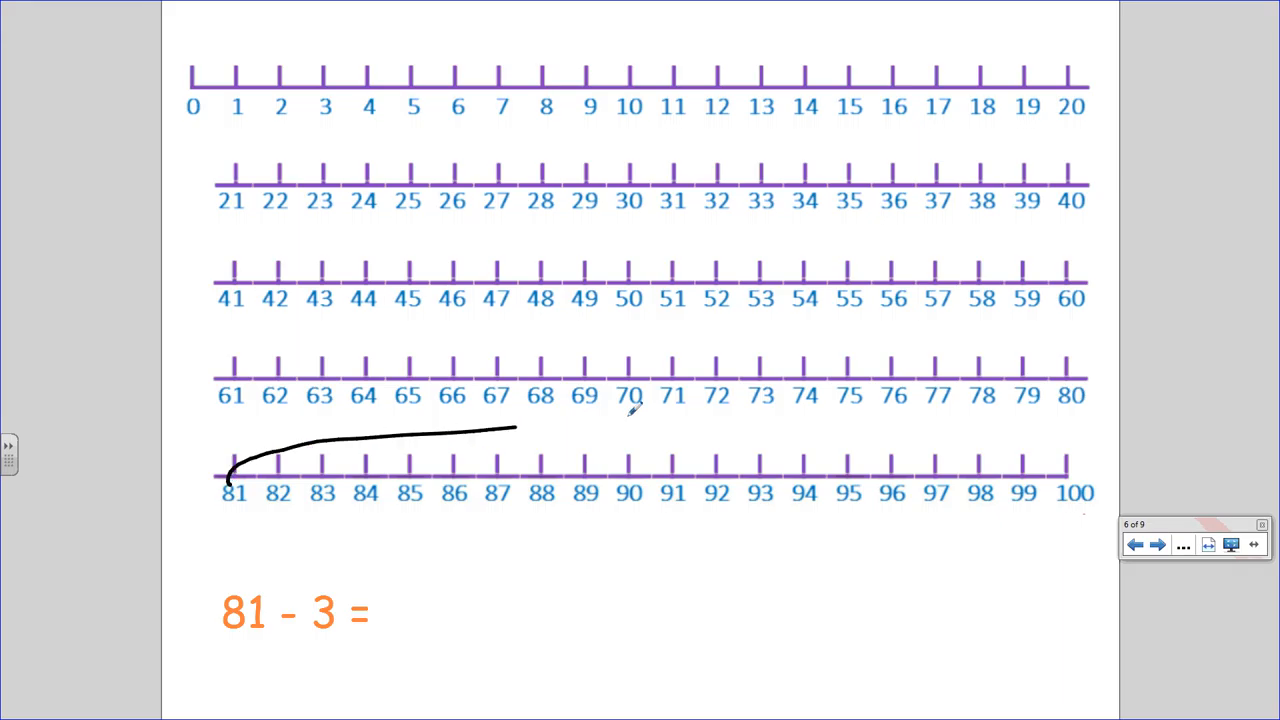
pyautogui.moveTo(520, 428); pyautogui.dragTo(1084, 356)
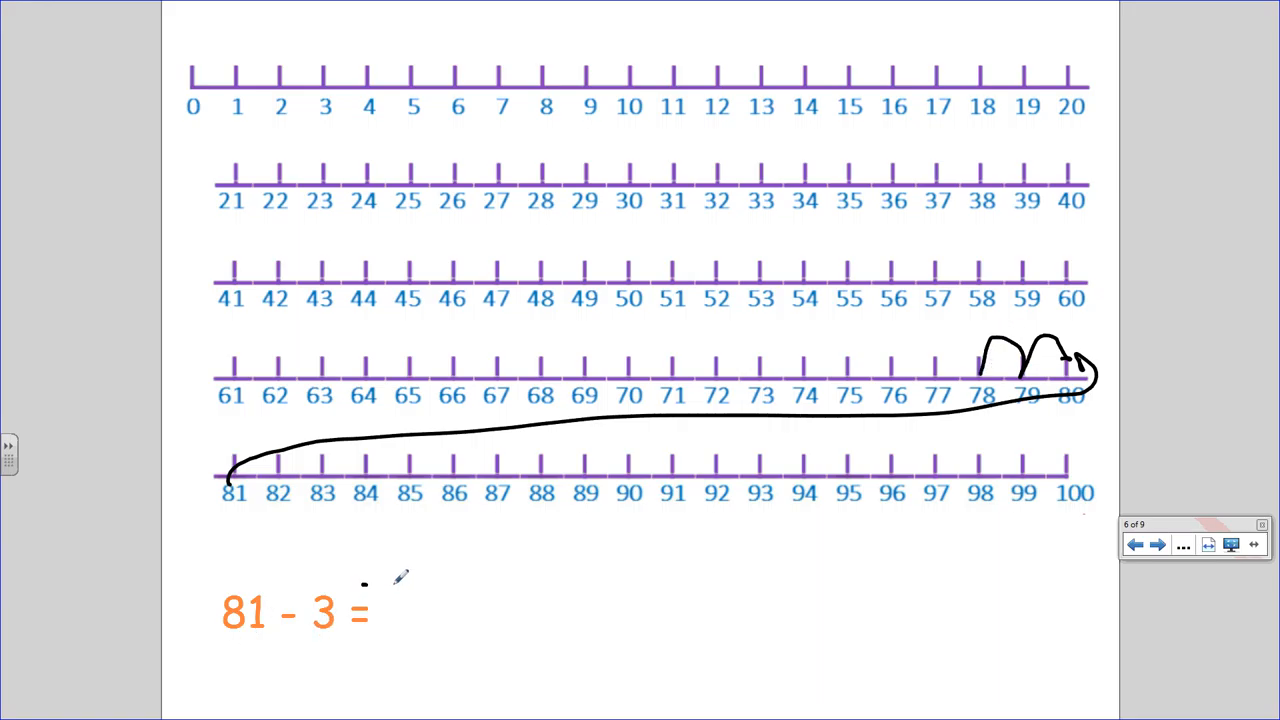
pyautogui.moveTo(390, 600); pyautogui.dragTo(440, 620)
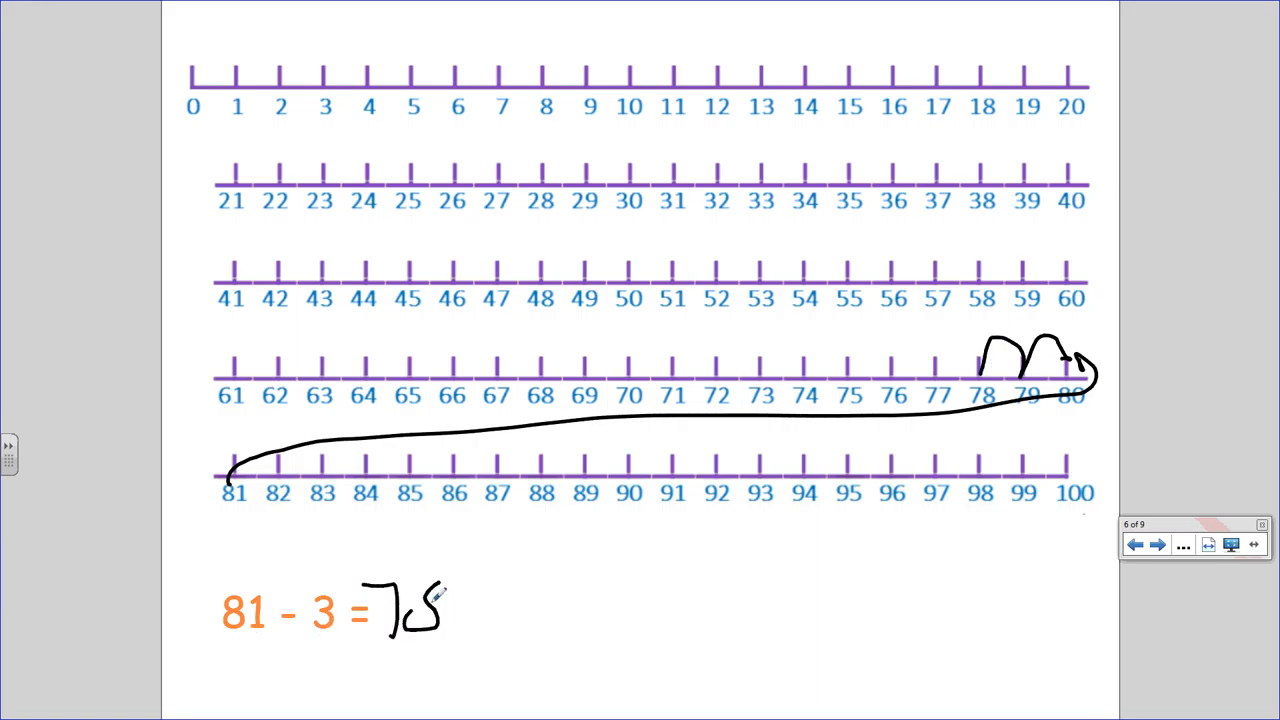
# On the 76 - 2 slide, write the answer 74
pyautogui.click(1156, 544)
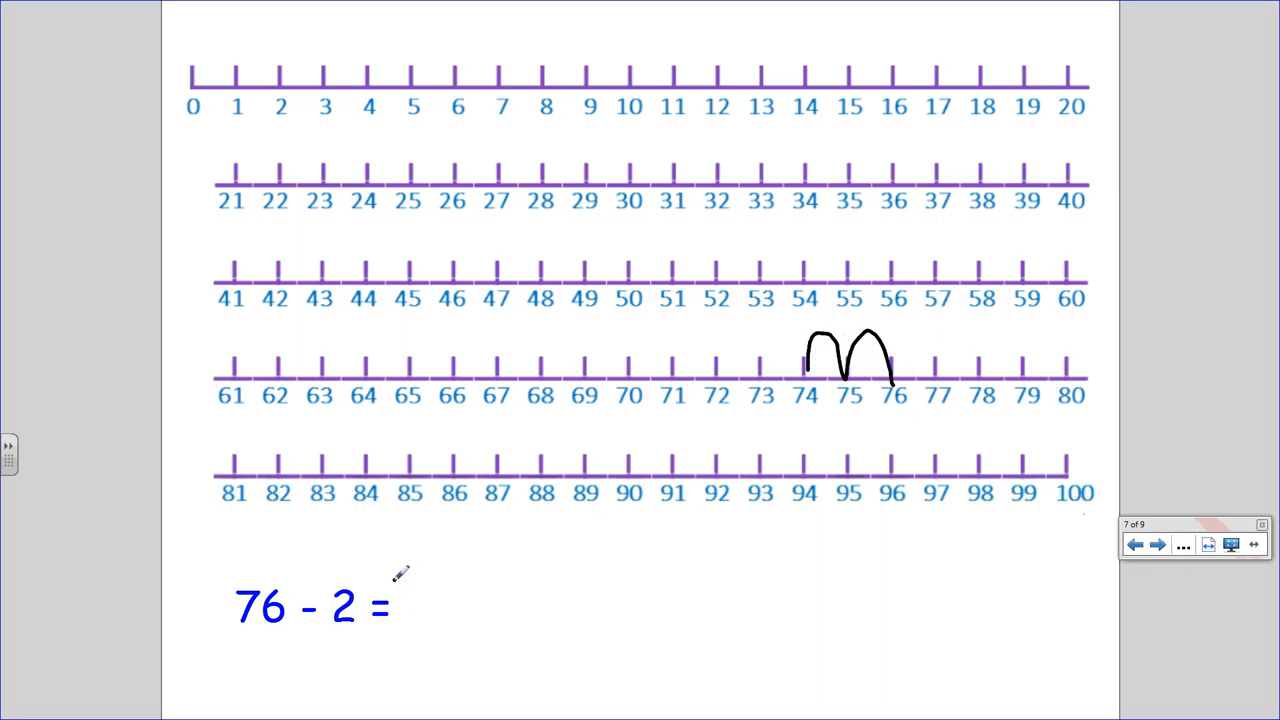
pyautogui.moveTo(410, 580); pyautogui.dragTo(450, 616)
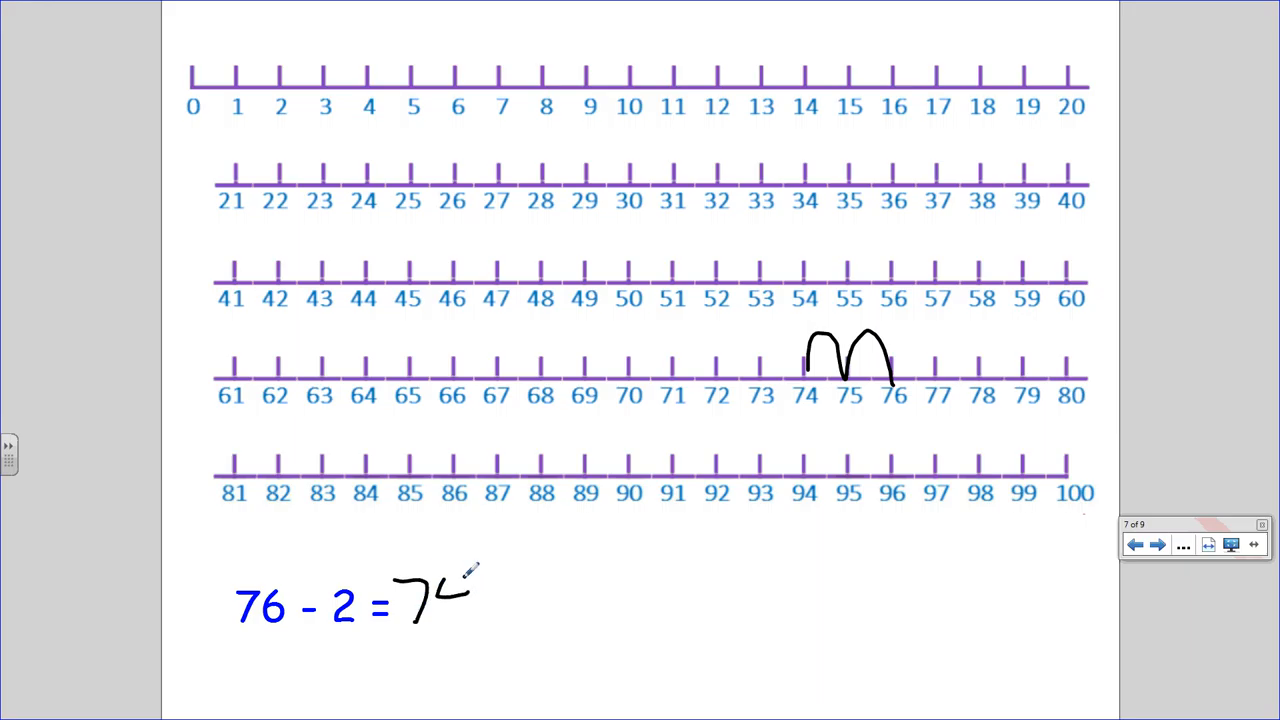
pyautogui.moveTo(450, 580); pyautogui.dragTo(460, 620)
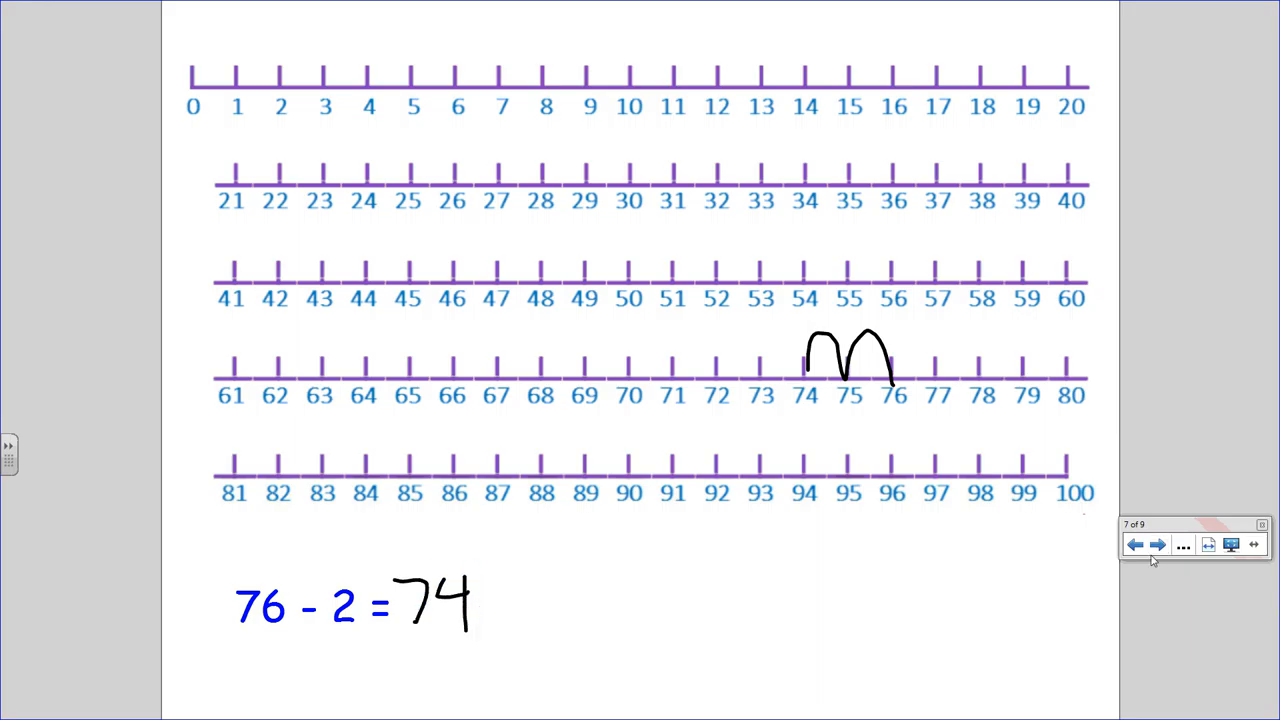
# Draw four jumps back from 100 to 96, write 96, then jot 25 beside it
pyautogui.click(1156, 544)
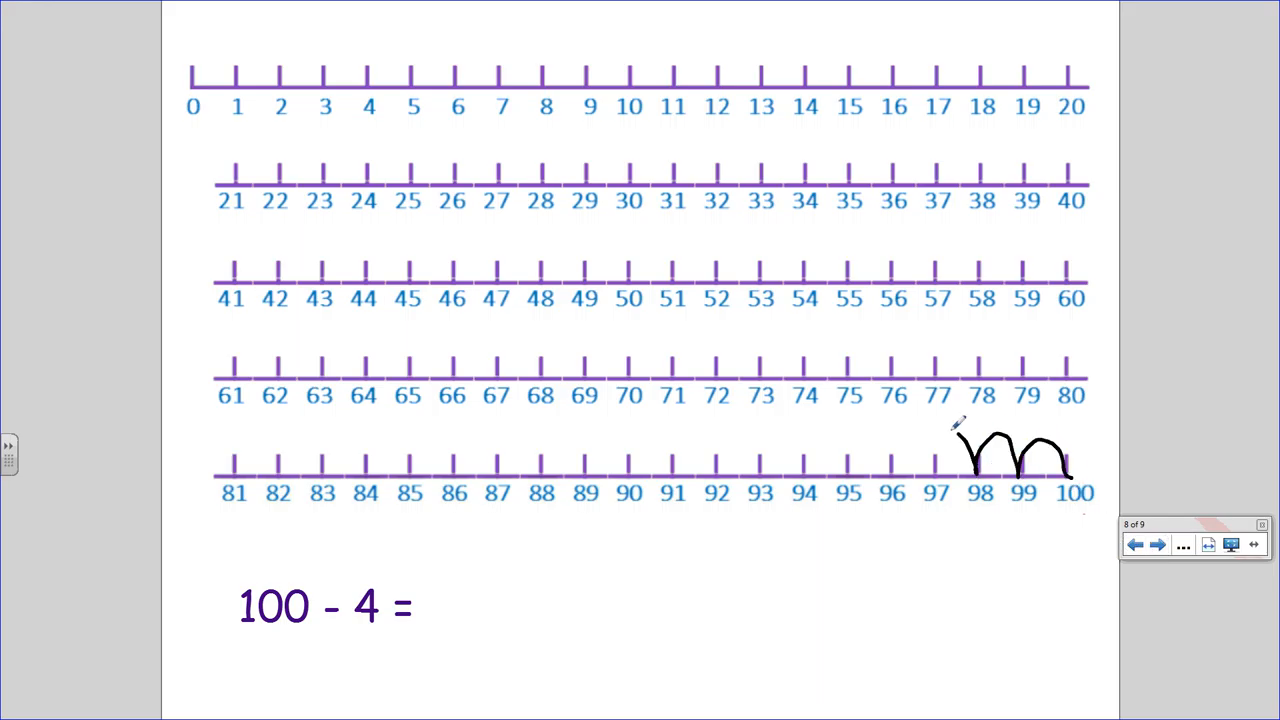
pyautogui.moveTo(960, 460); pyautogui.dragTo(884, 460)
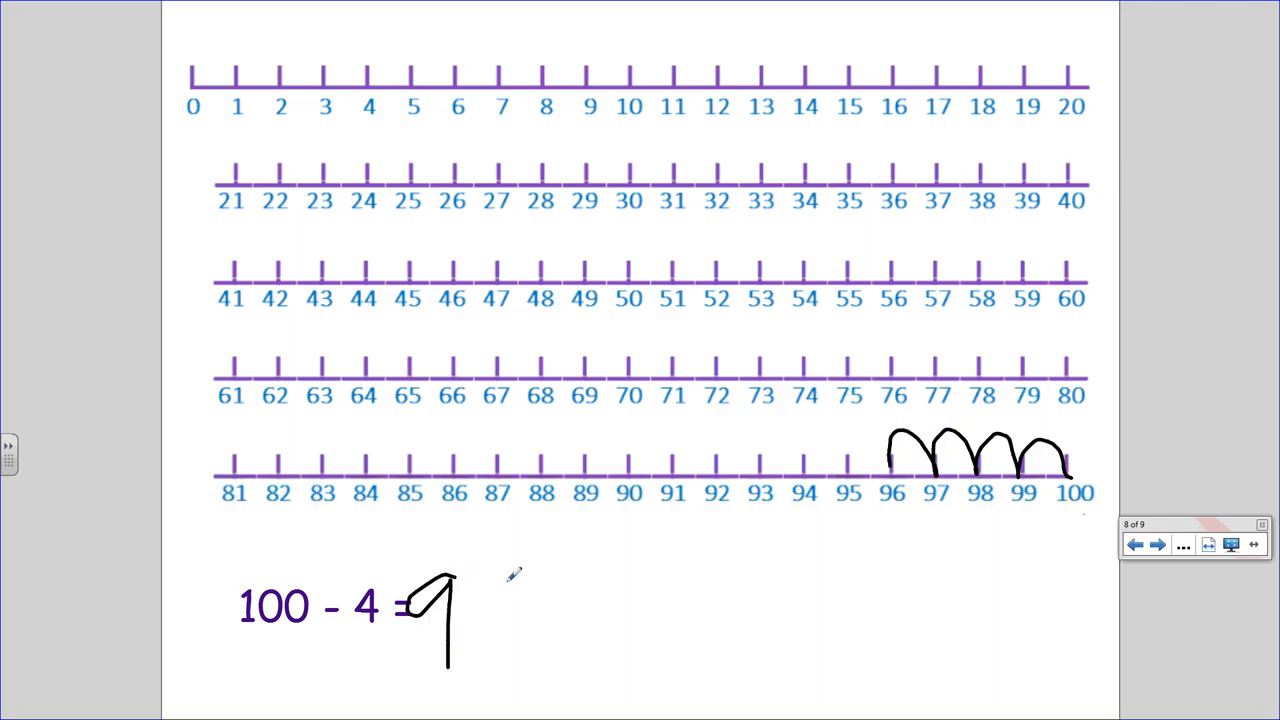
pyautogui.moveTo(504, 576); pyautogui.dragTo(480, 660)
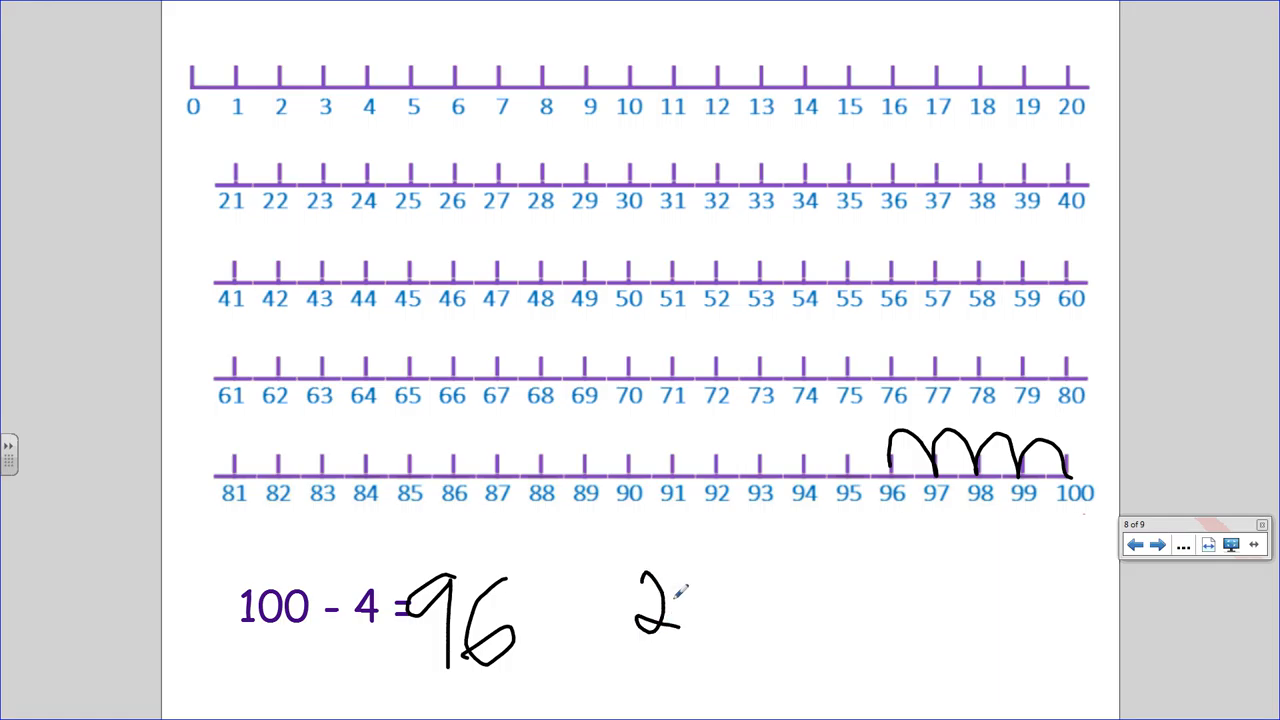
pyautogui.moveTo(700, 580); pyautogui.dragTo(710, 630)
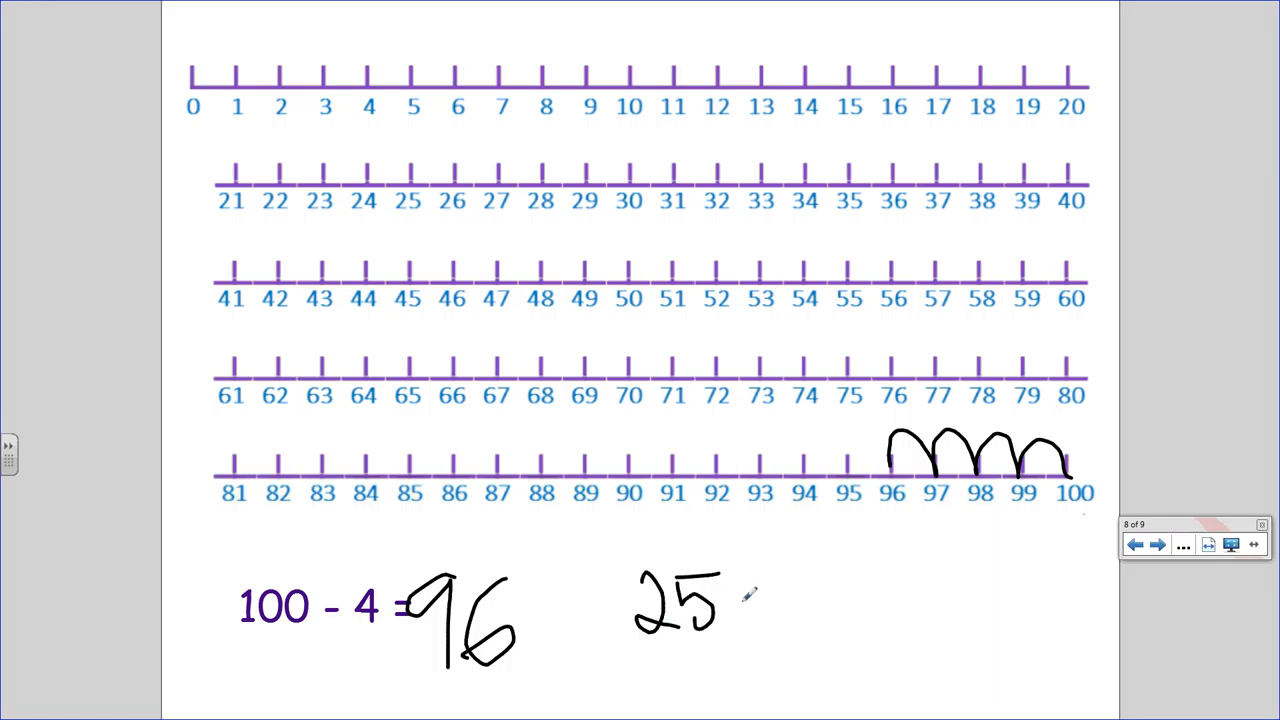